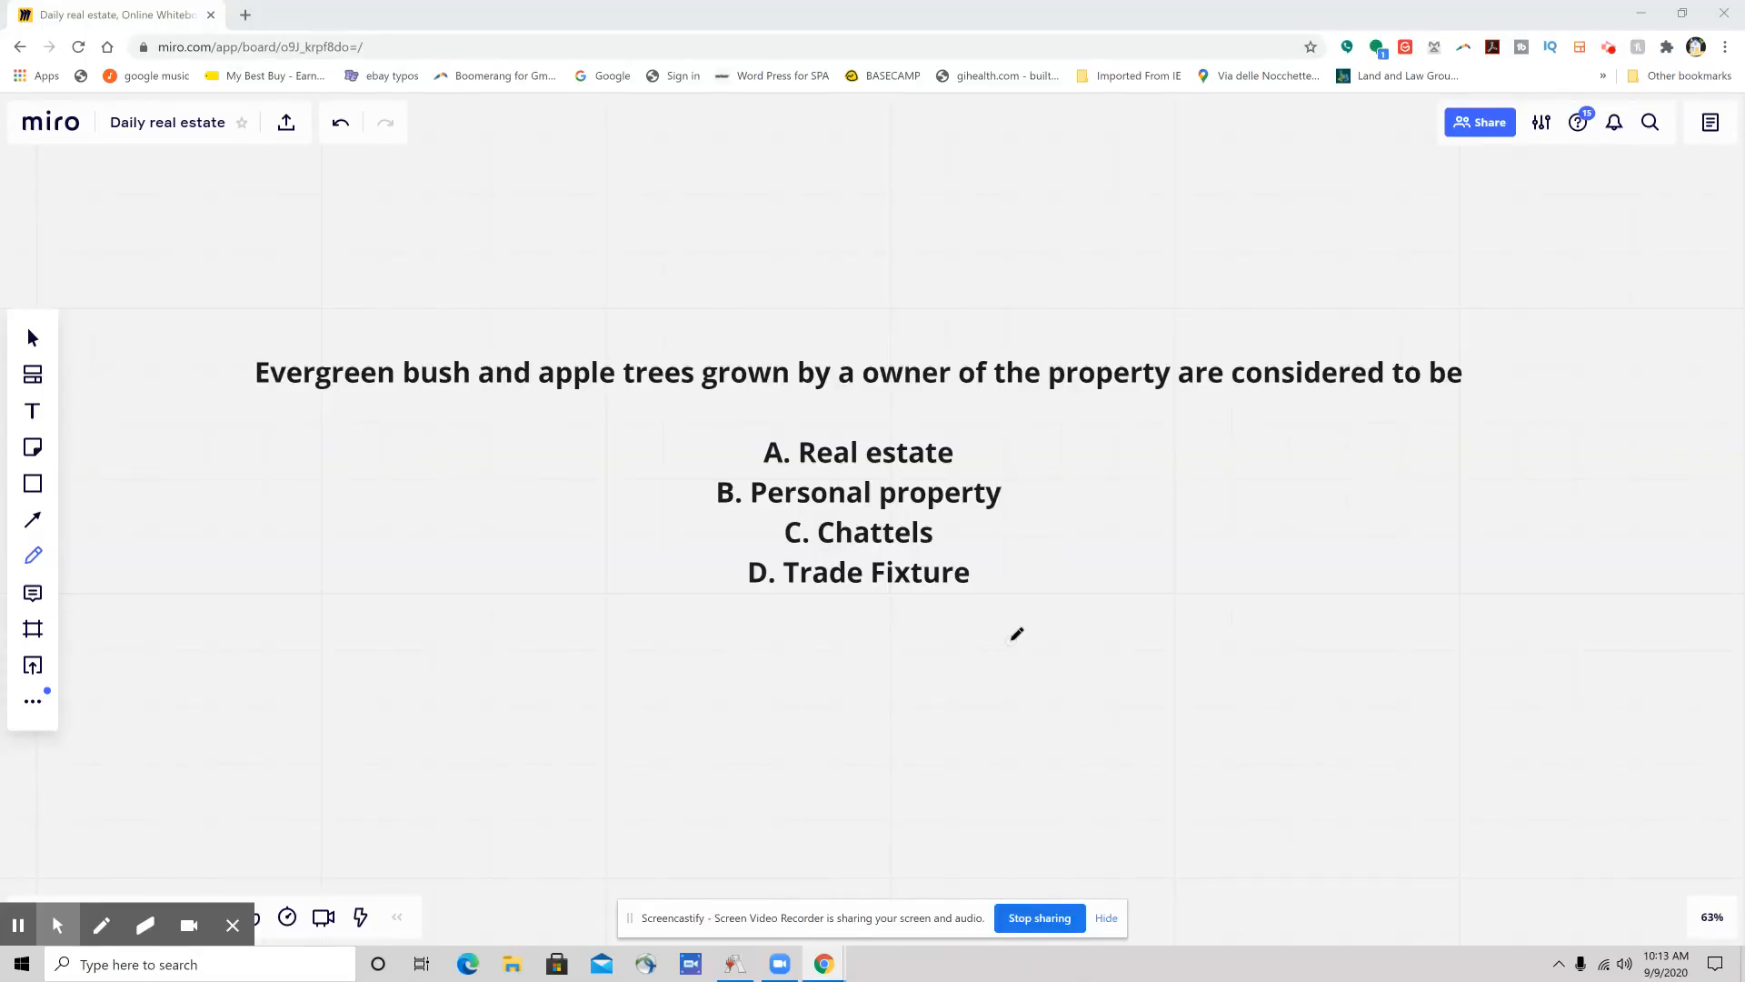
pyautogui.moveTo(660, 659)
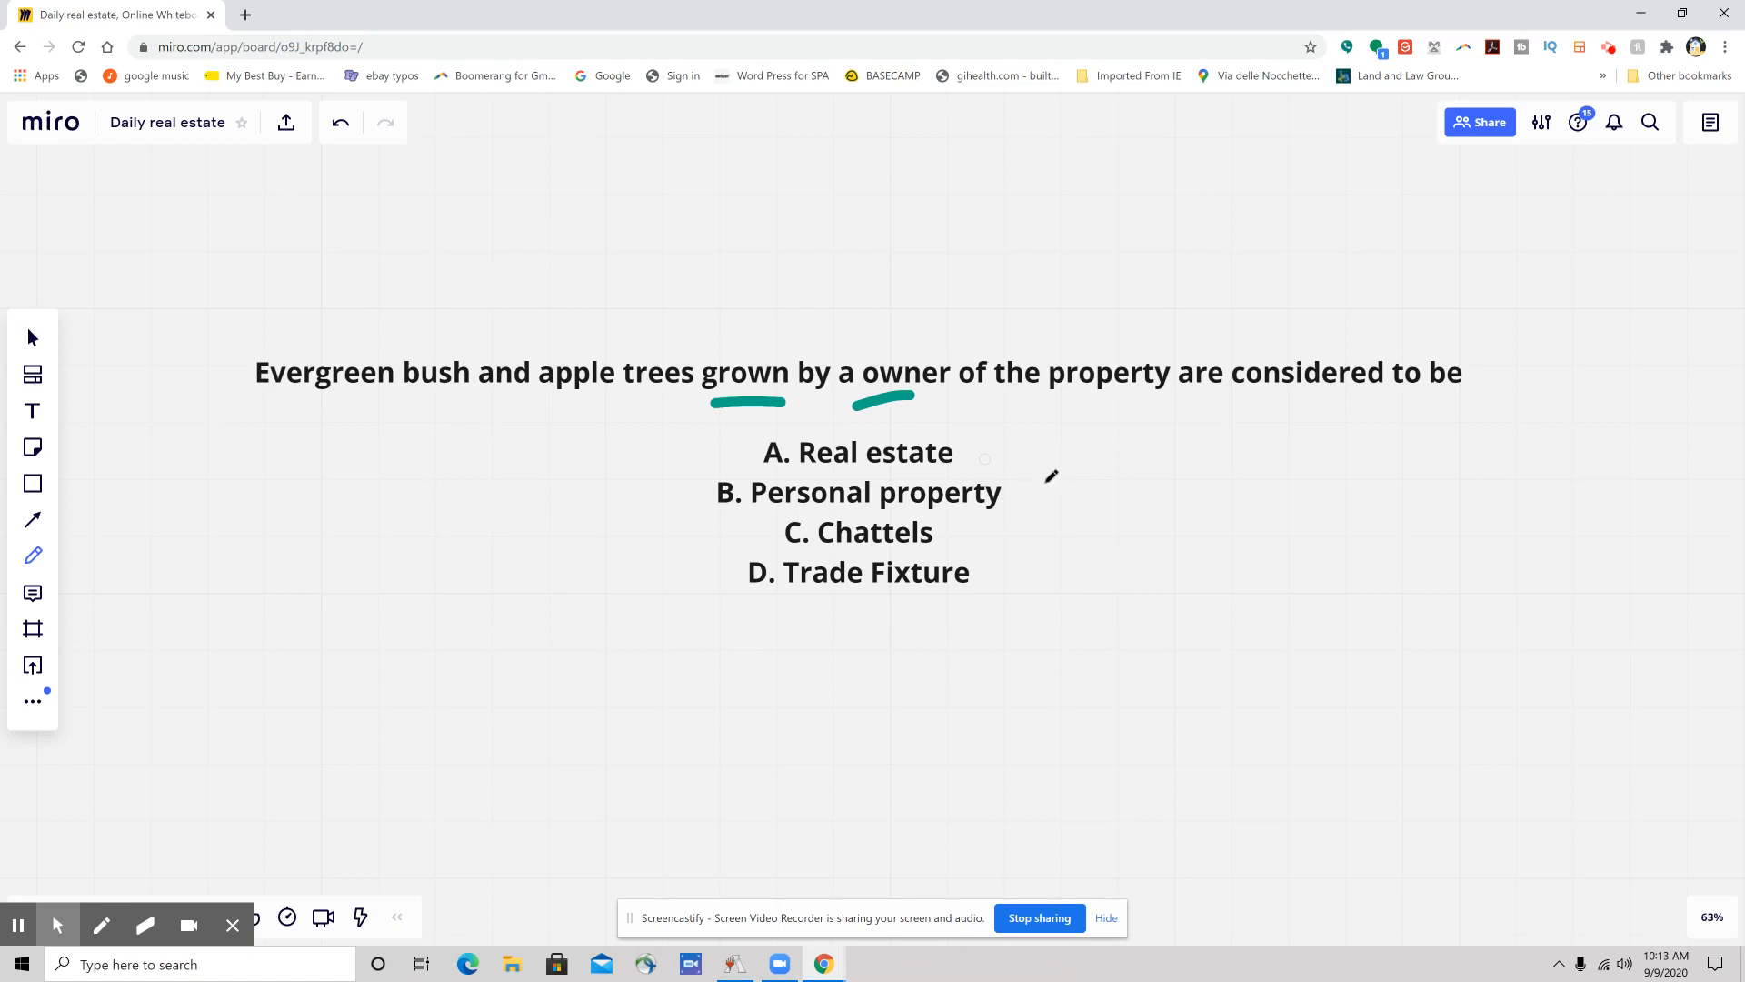
pyautogui.moveTo(1046, 481)
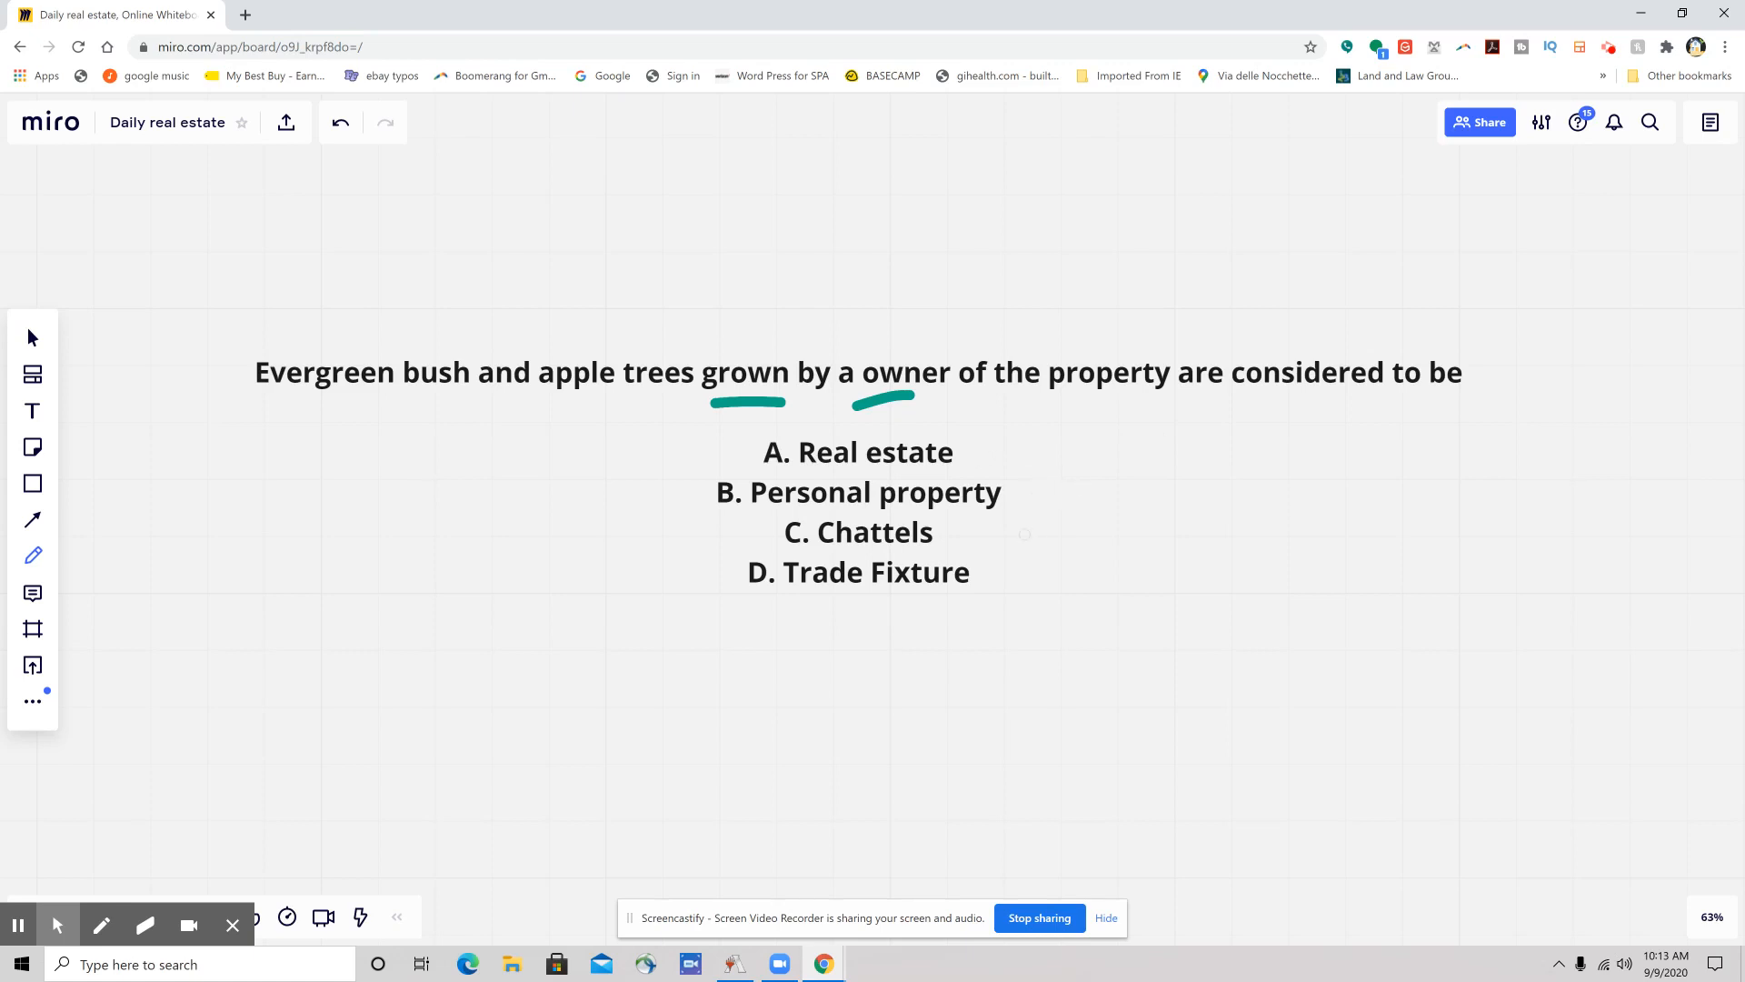
pyautogui.moveTo(1091, 614)
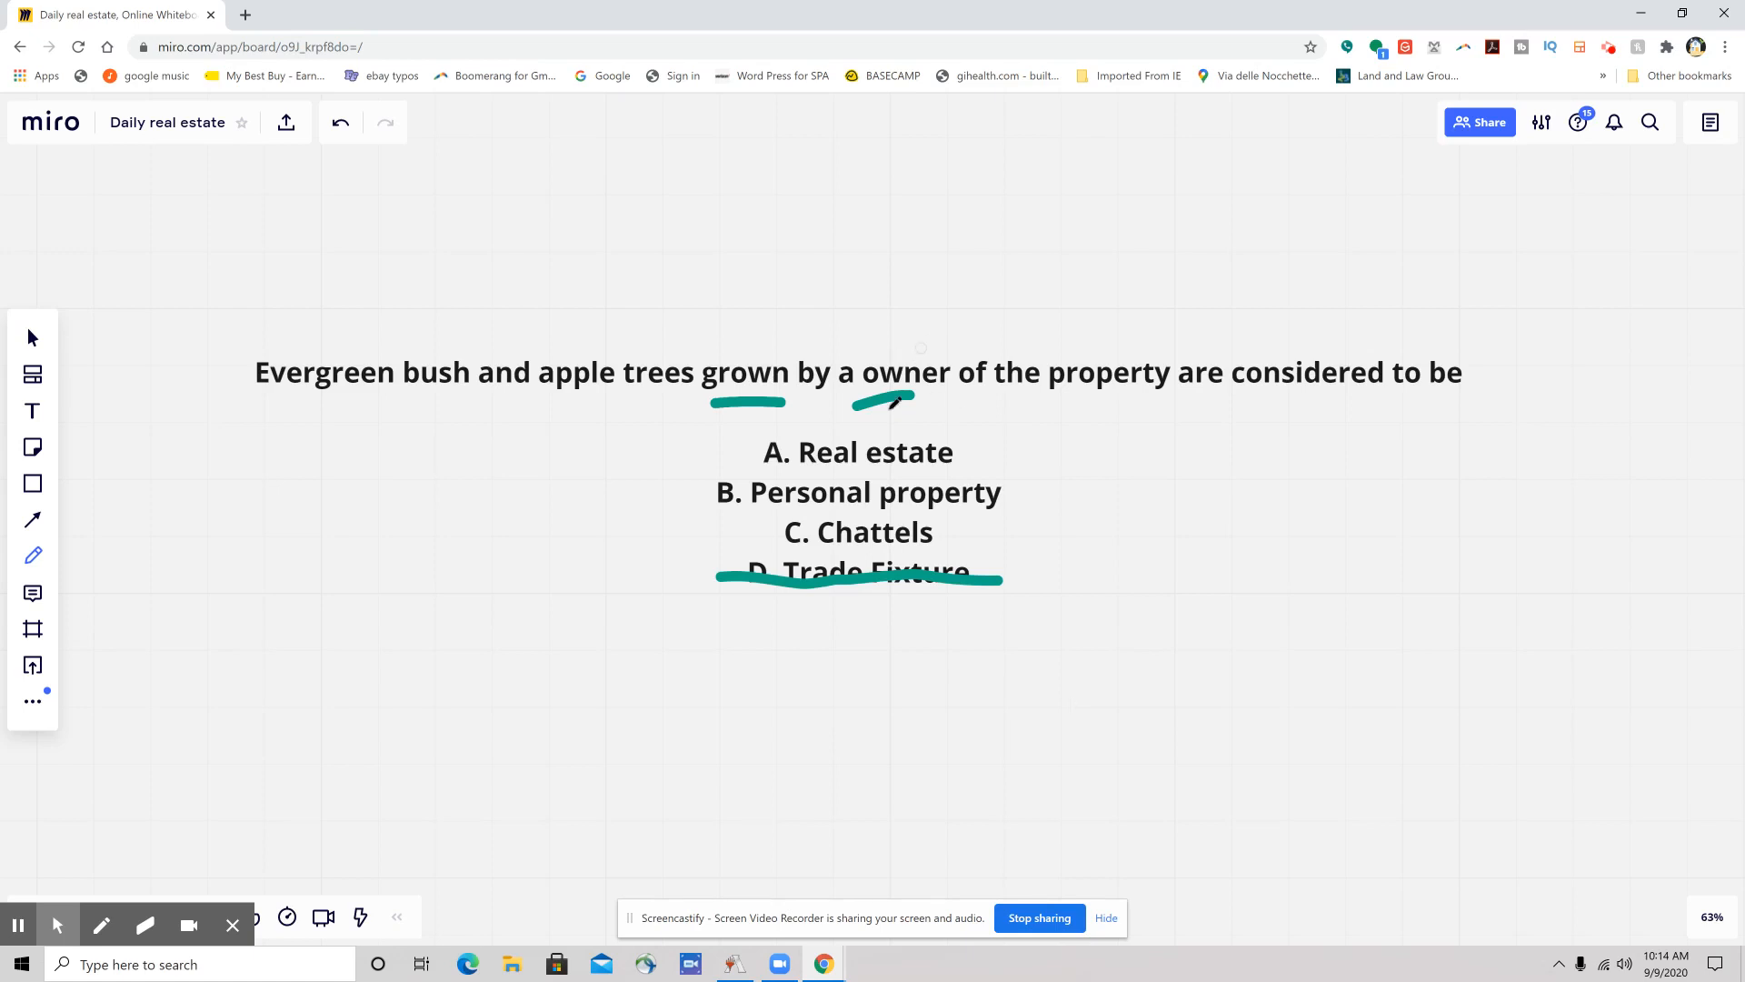
pyautogui.moveTo(983, 530)
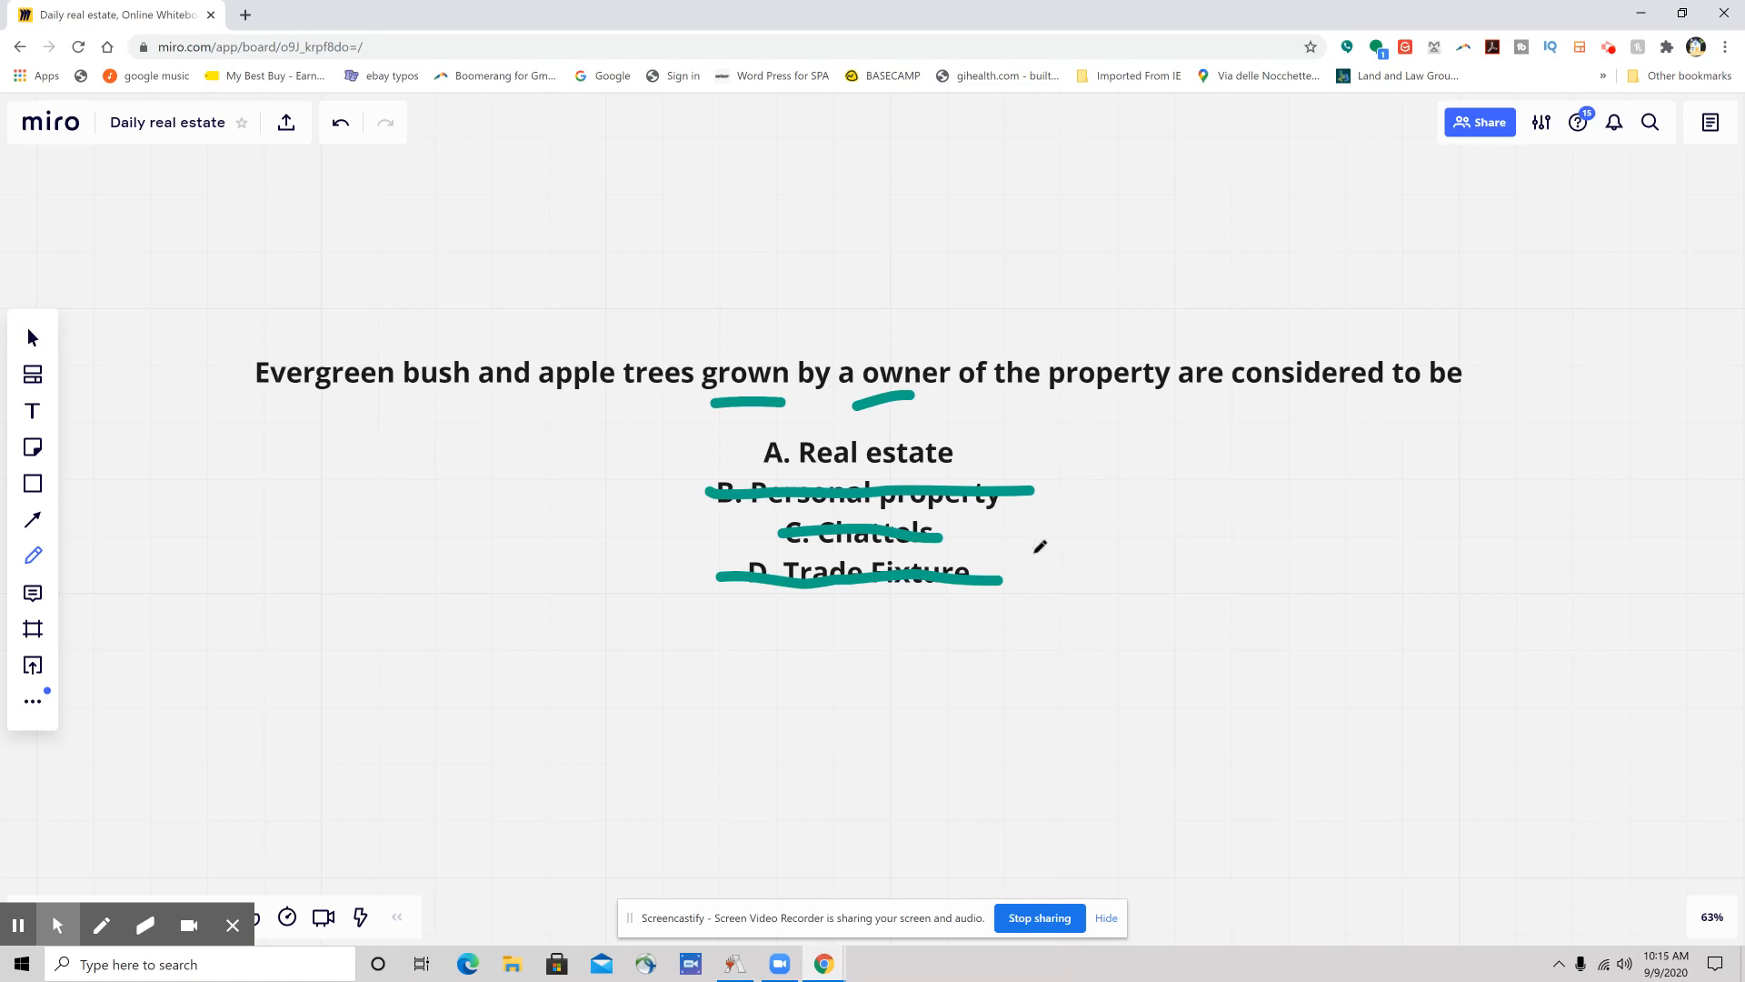
pyautogui.moveTo(561, 600)
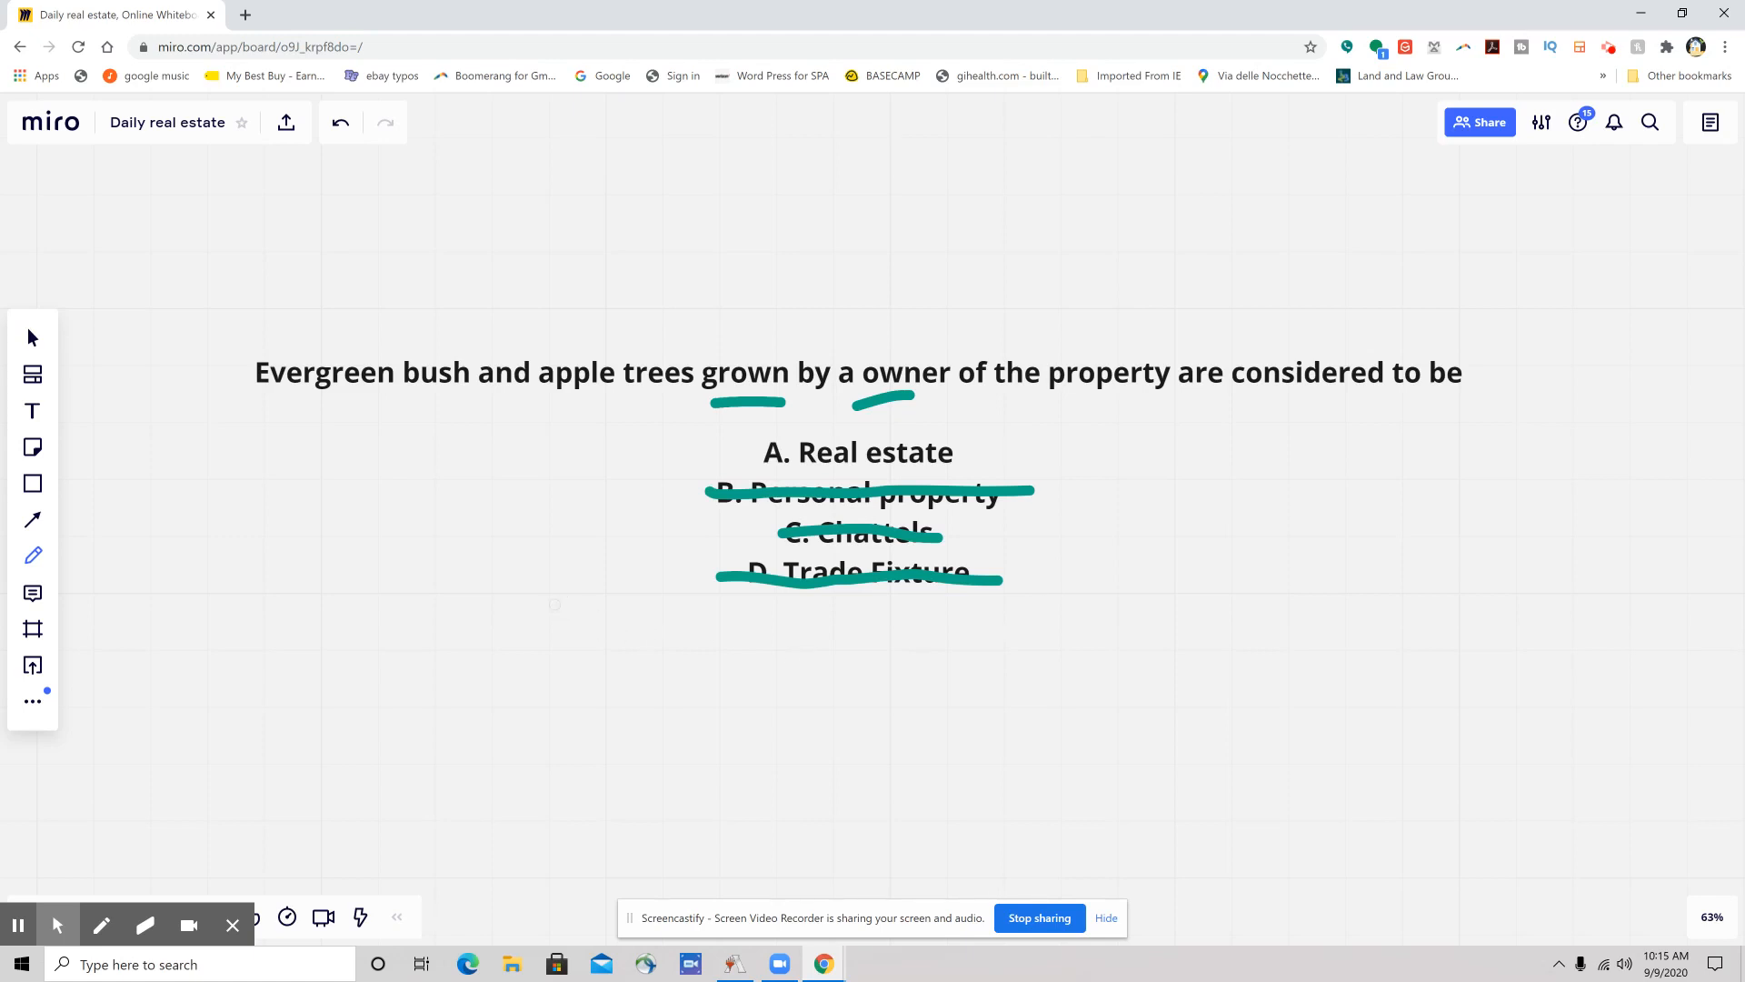
pyautogui.moveTo(485, 263)
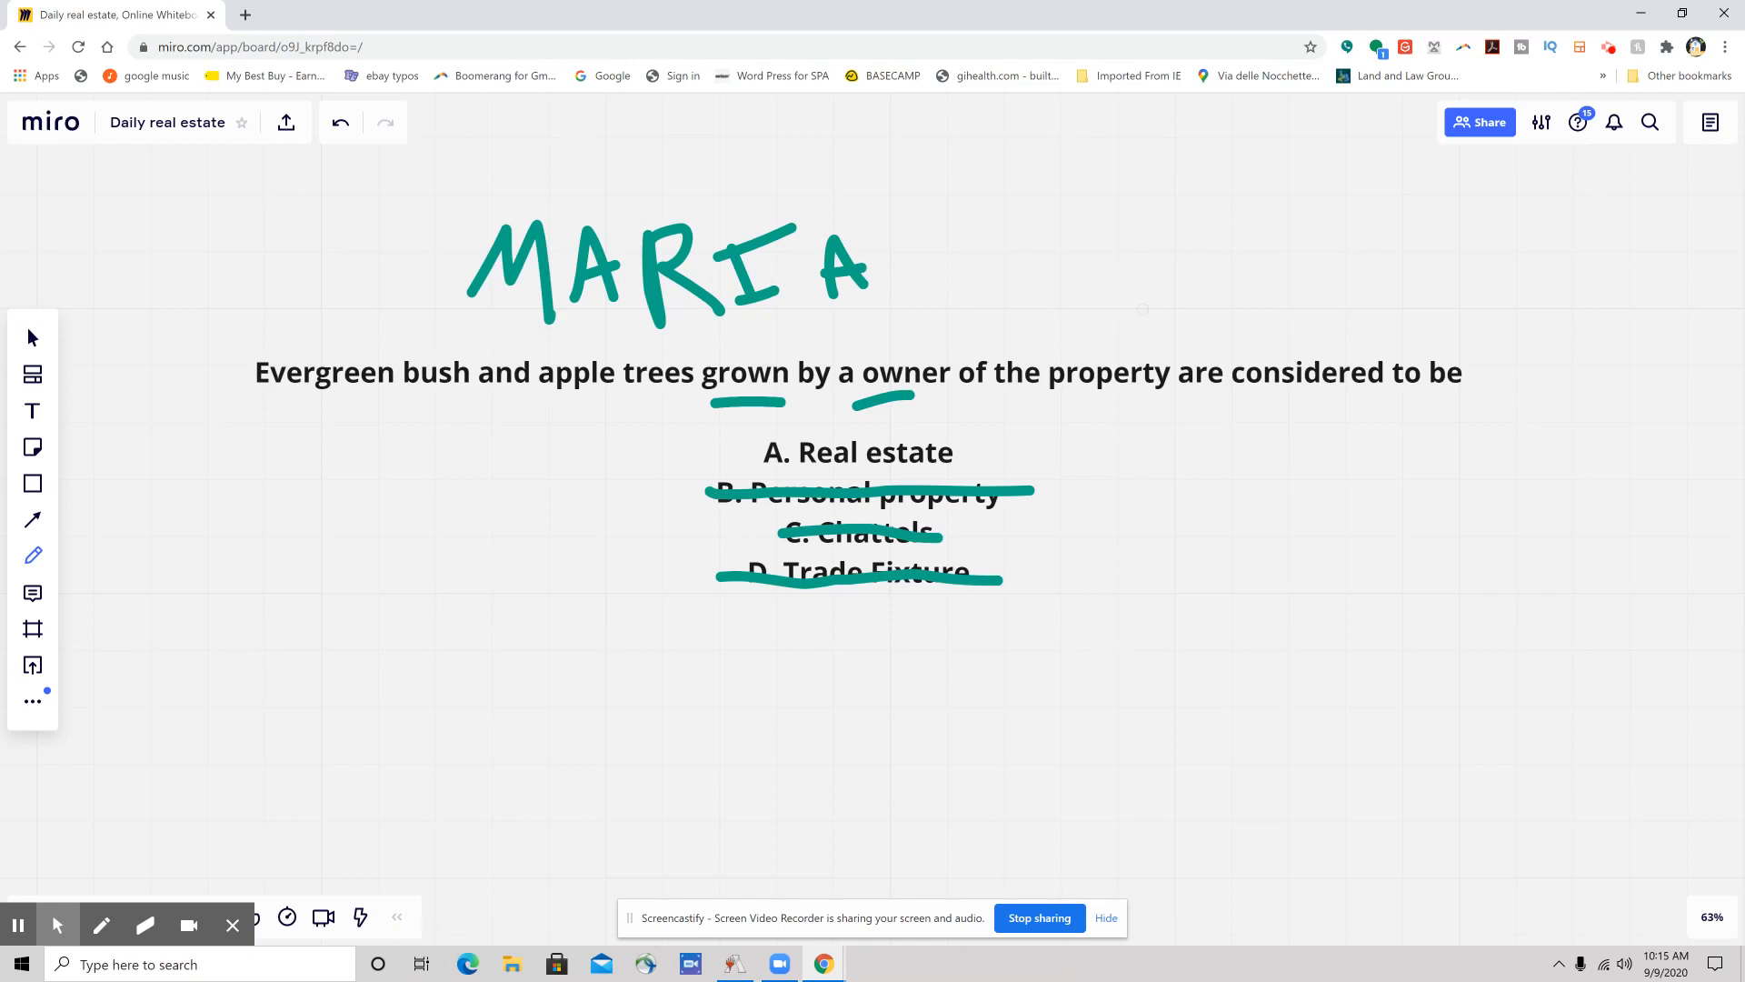
pyautogui.moveTo(1121, 259)
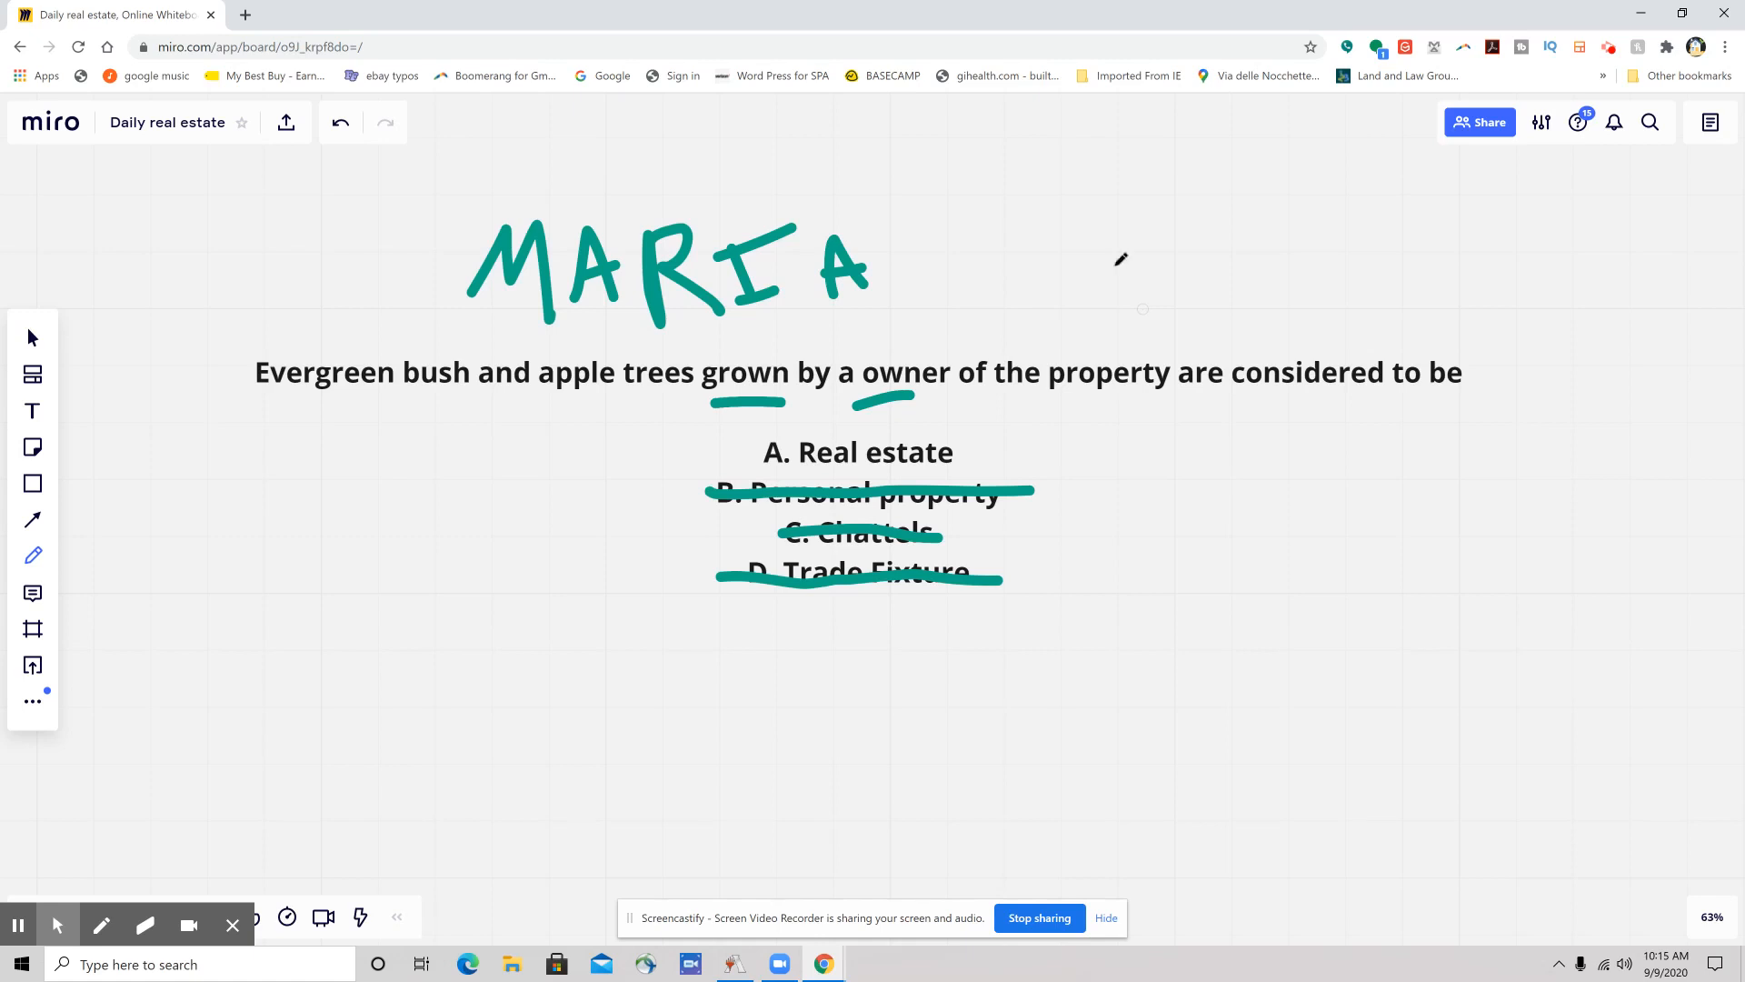
pyautogui.moveTo(500, 194)
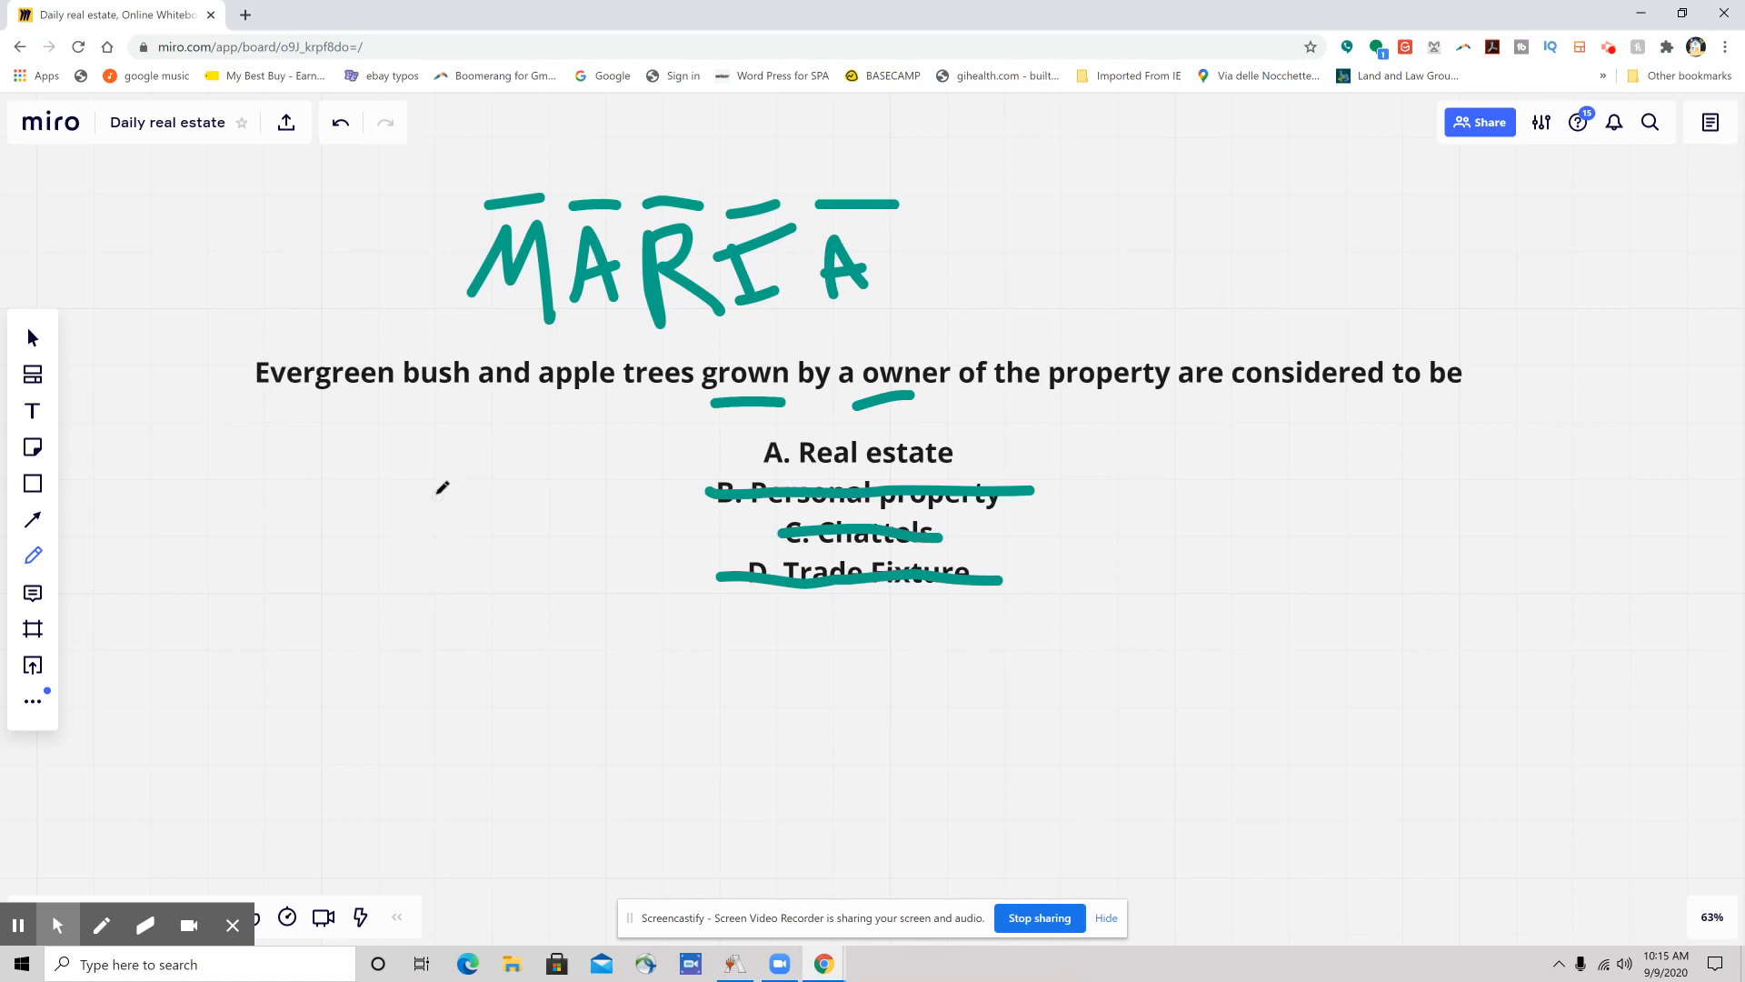
pyautogui.moveTo(510, 456)
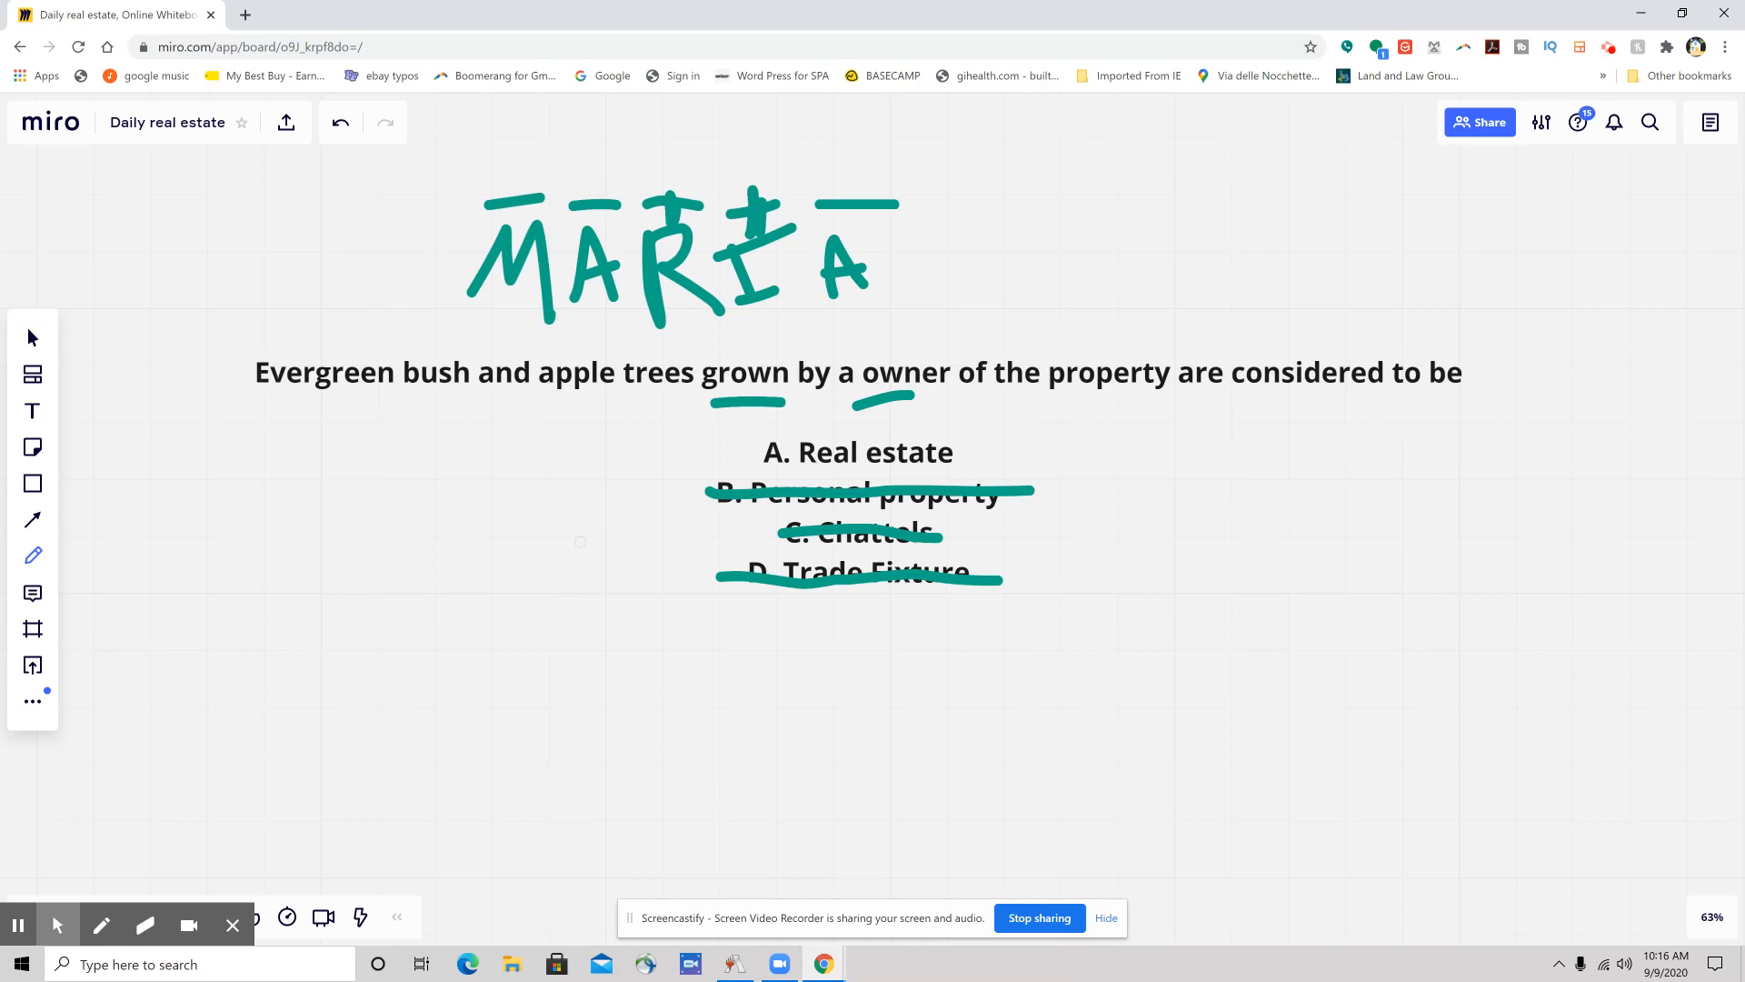
pyautogui.moveTo(431, 402)
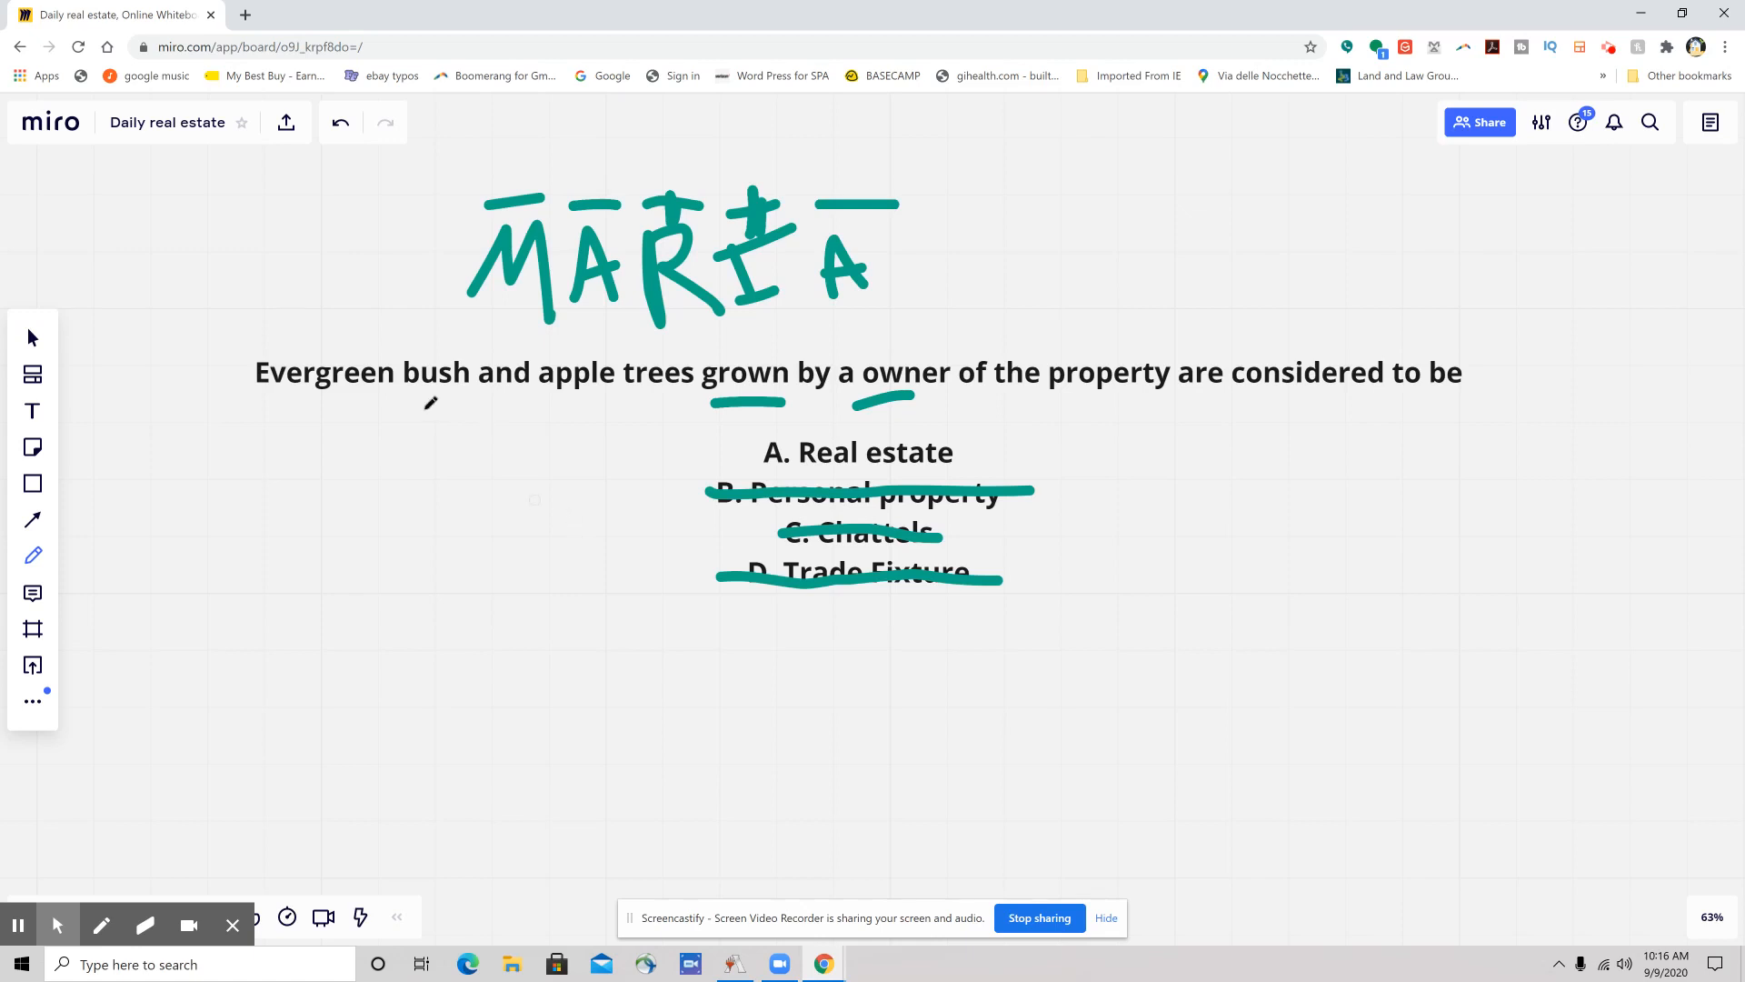
pyautogui.moveTo(434, 325)
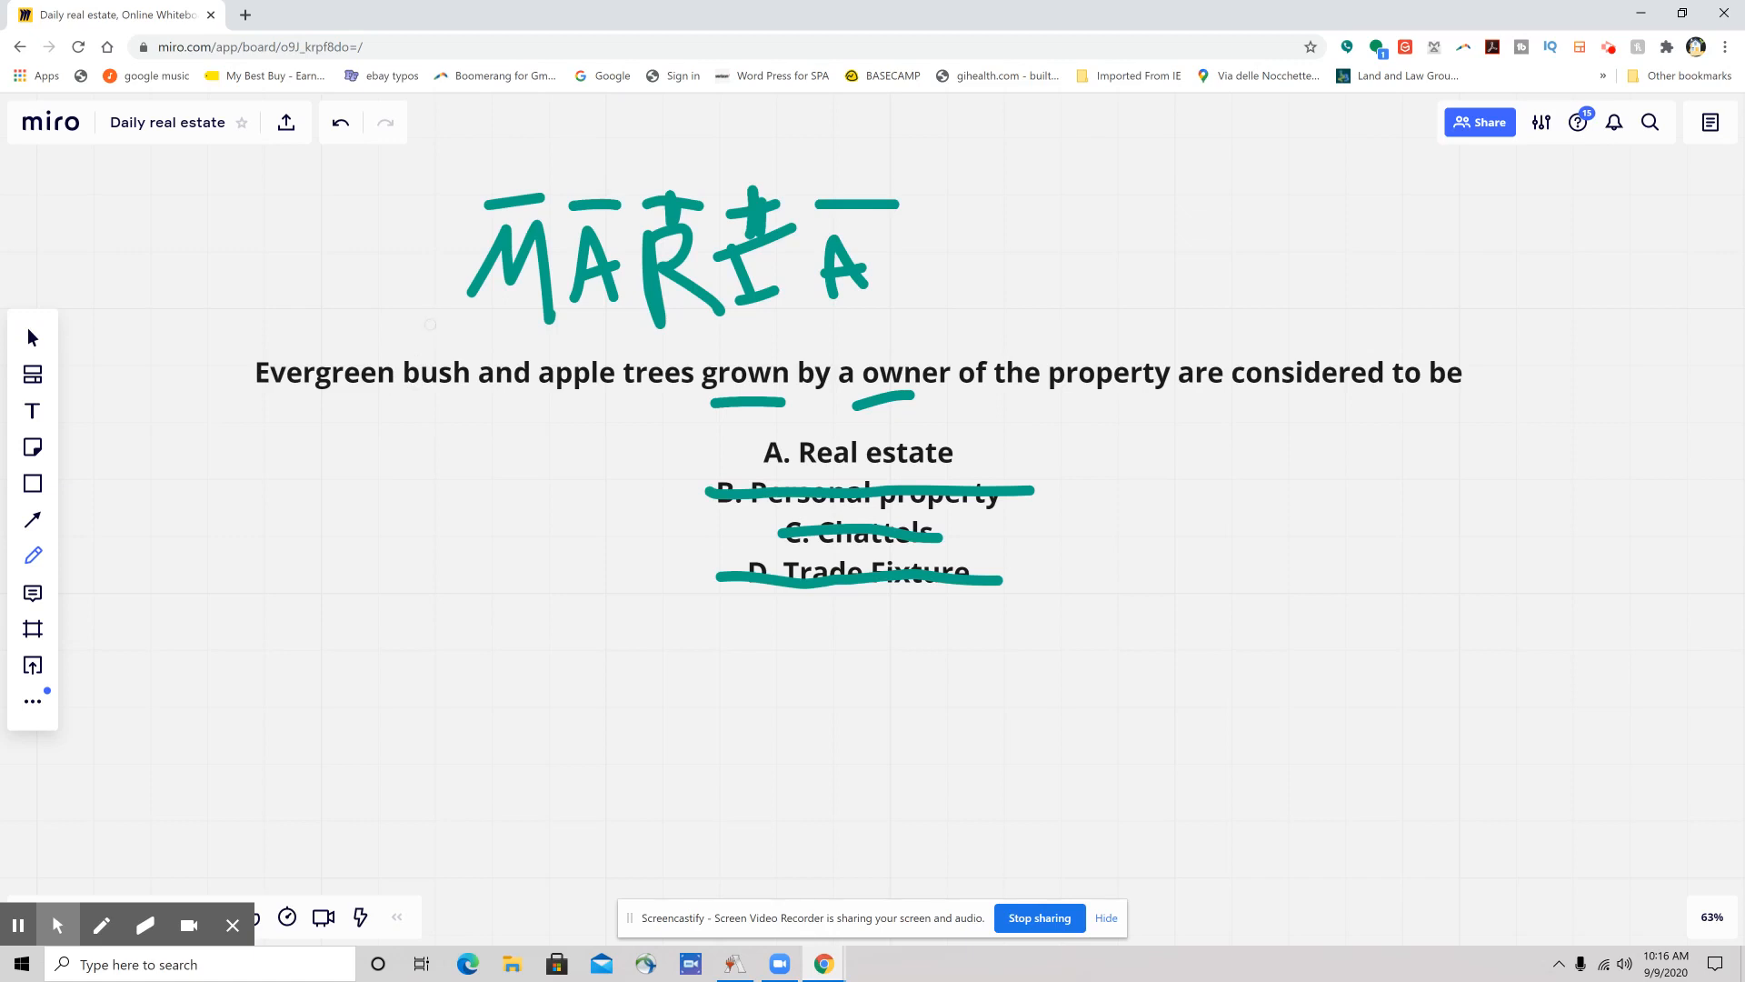
# Step: Draw freehand check marks over the handwritten MARIA letters with the pen
pyautogui.moveTo(490, 323); pyautogui.dragTo(512, 346)
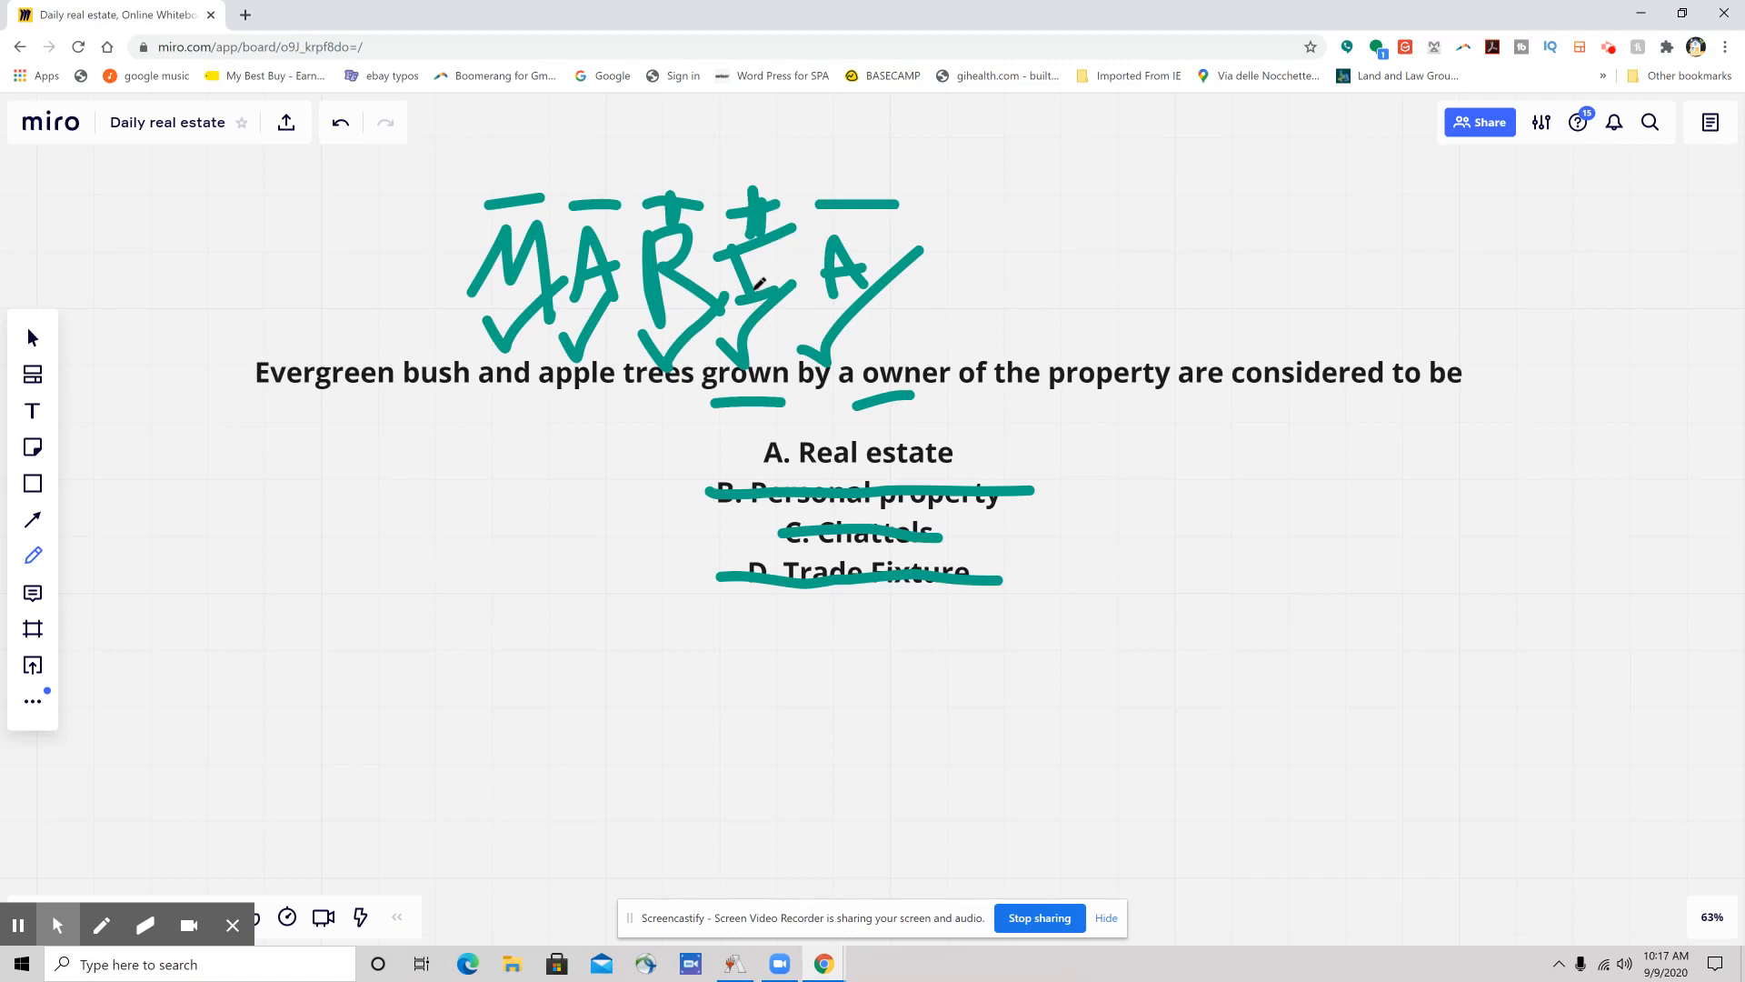
pyautogui.moveTo(513, 398)
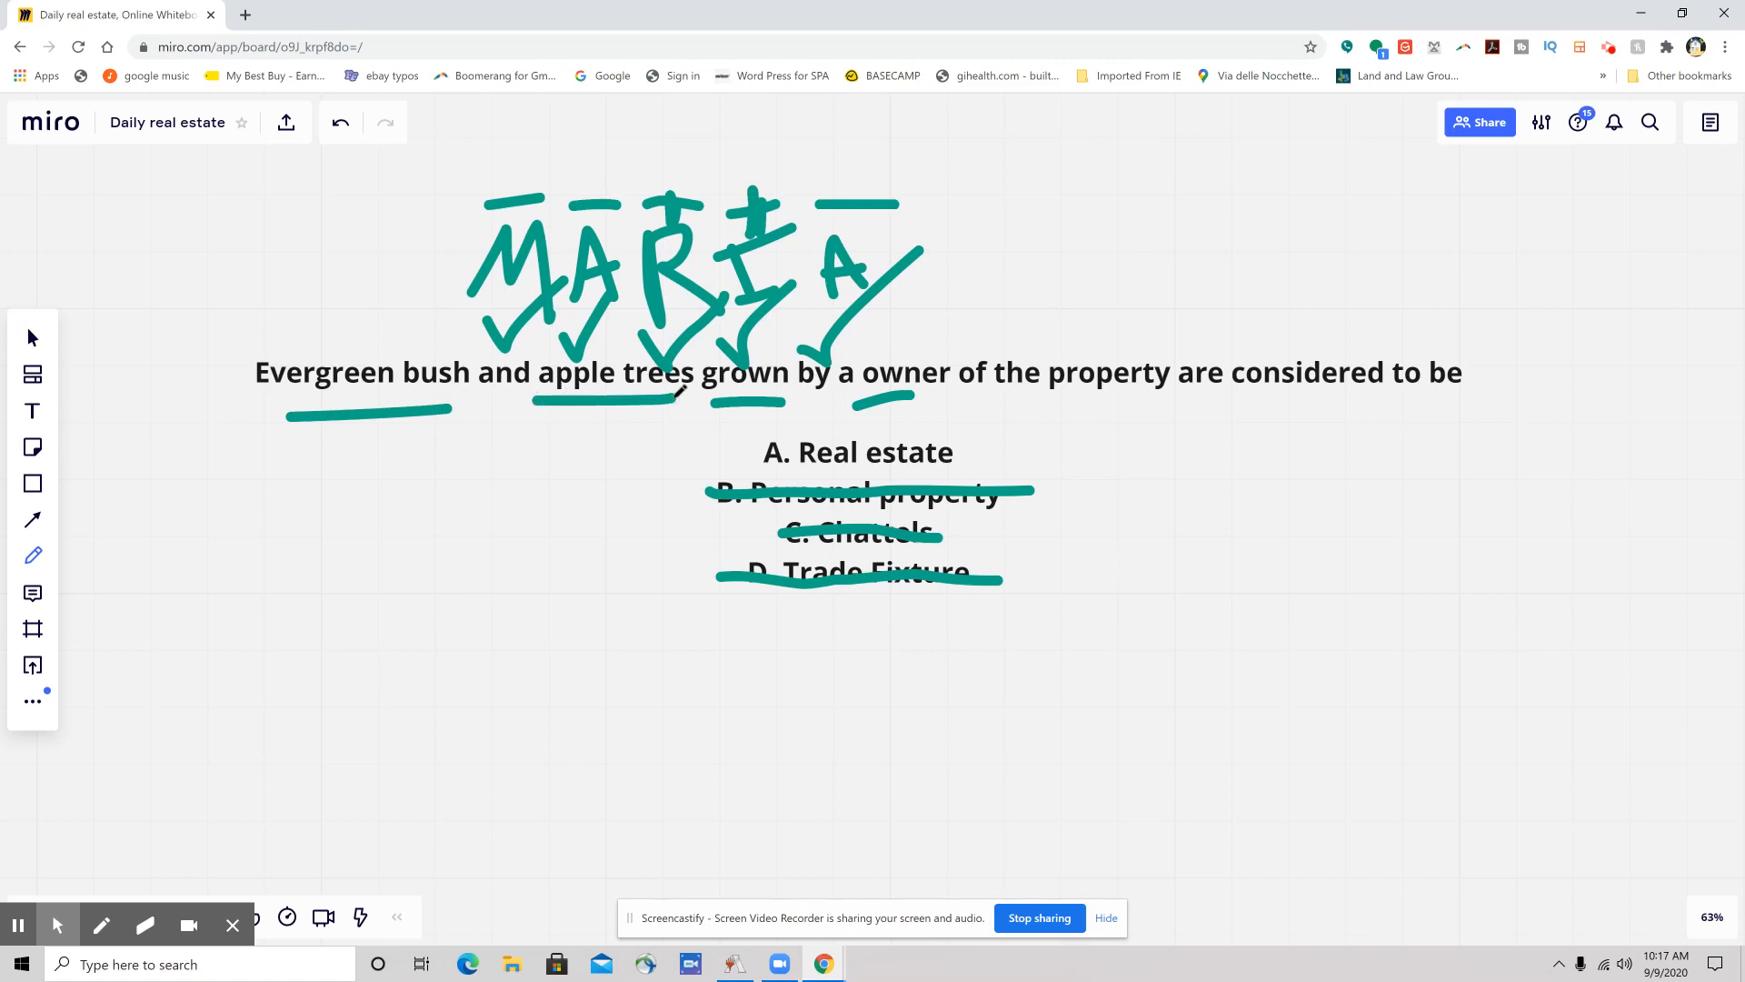
pyautogui.moveTo(629, 601)
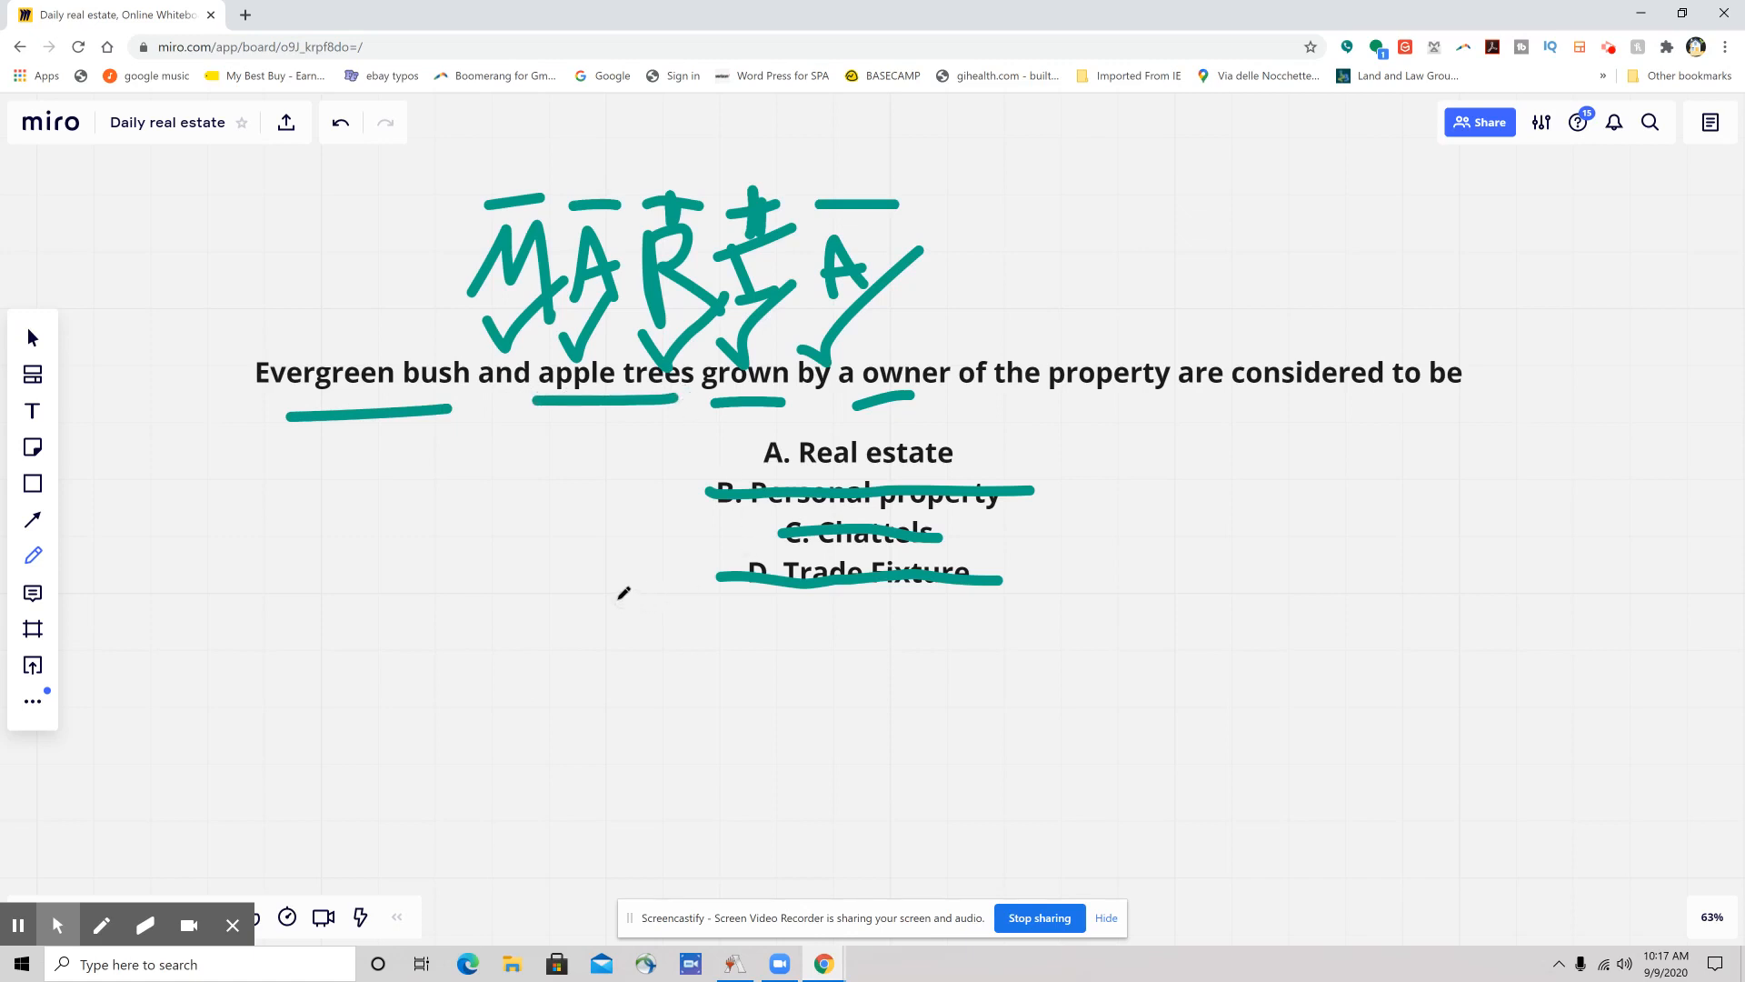
pyautogui.moveTo(1000, 715)
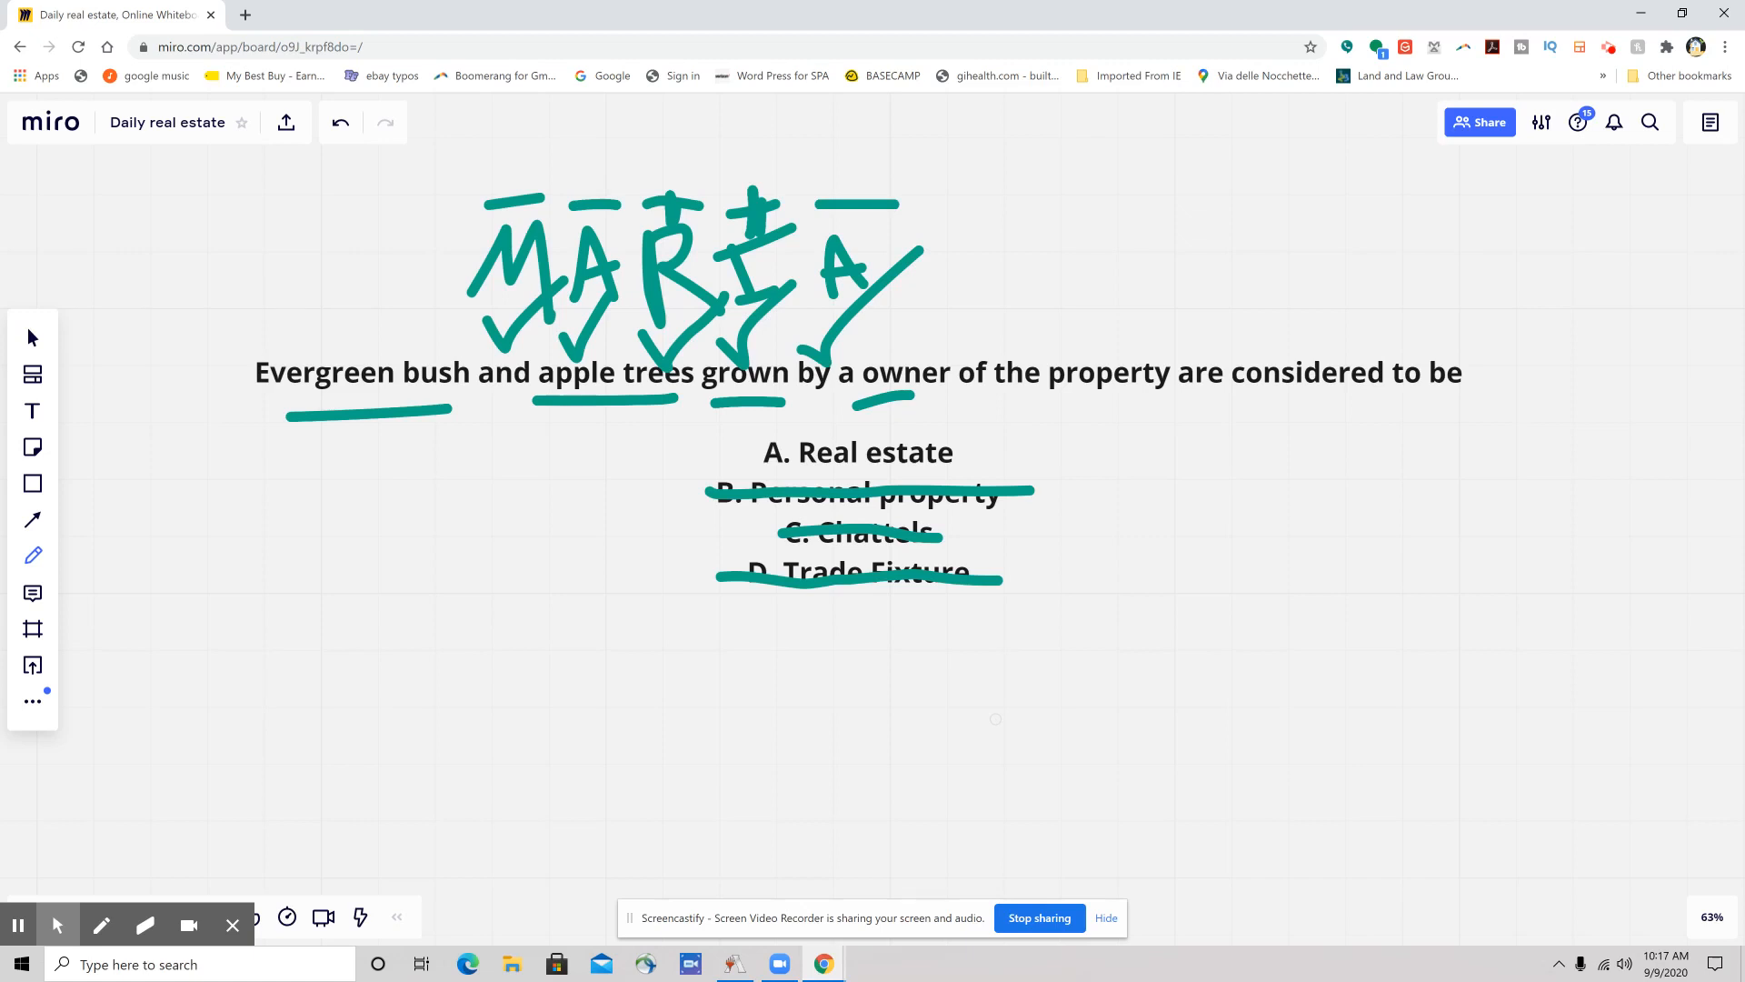
pyautogui.moveTo(998, 710)
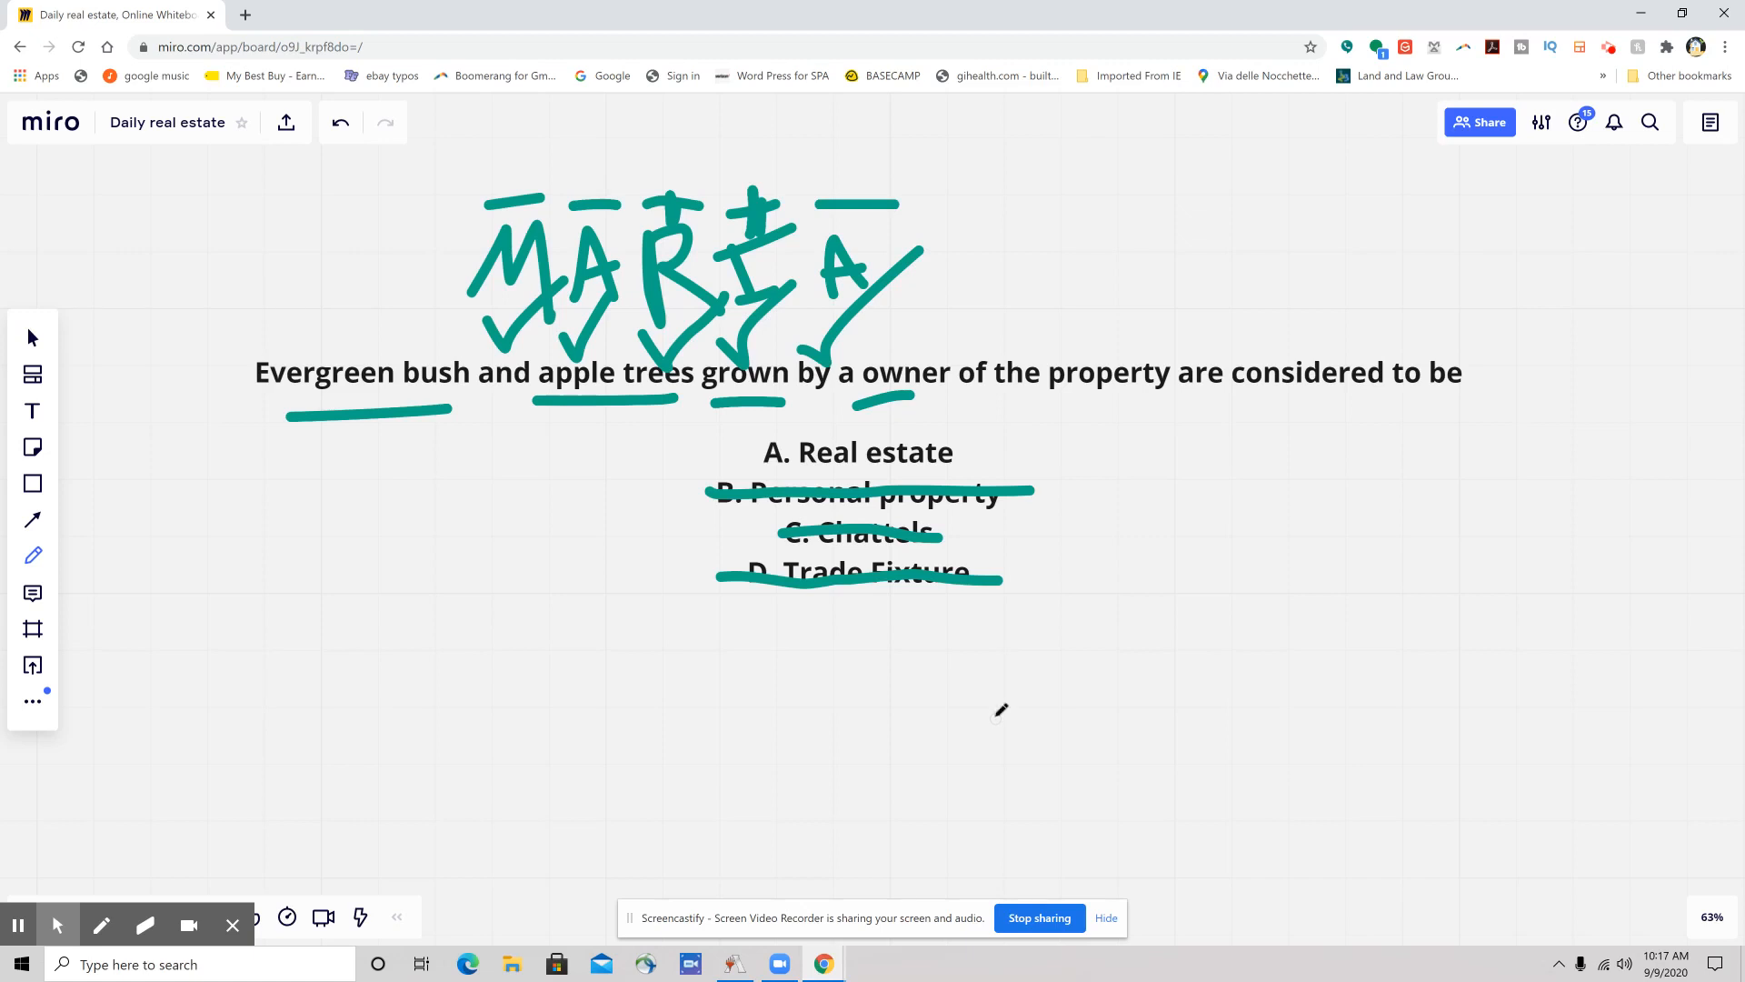